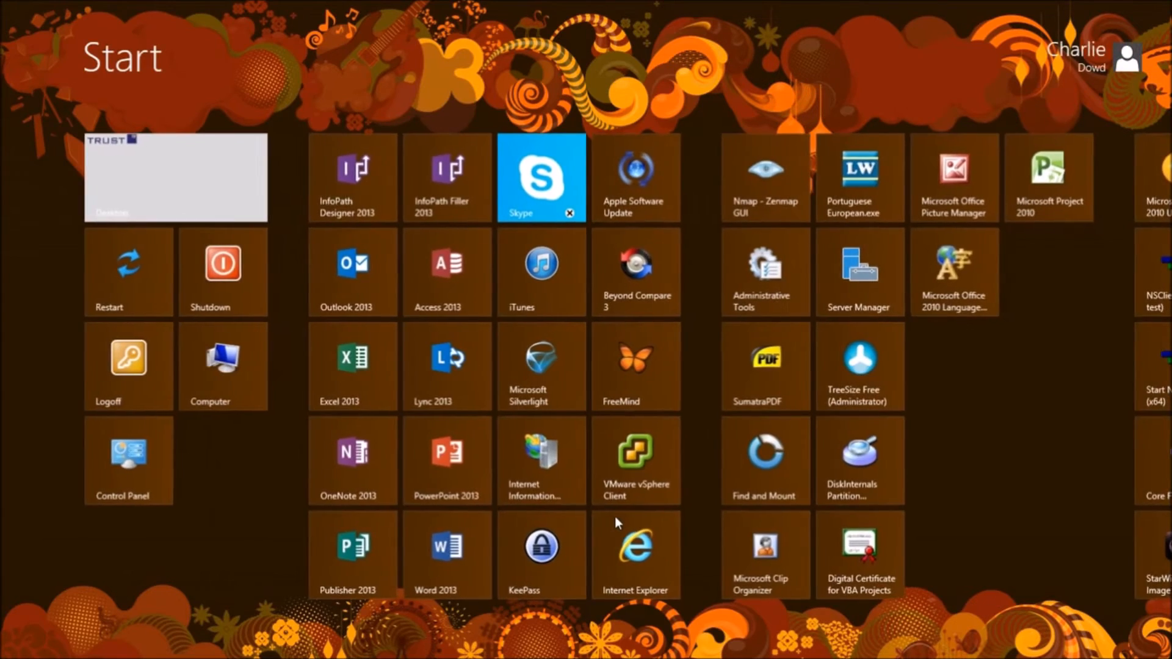
# Step: Search the Start screen for "web tours" and open the Computer drive overview
pyautogui.write('web tours')
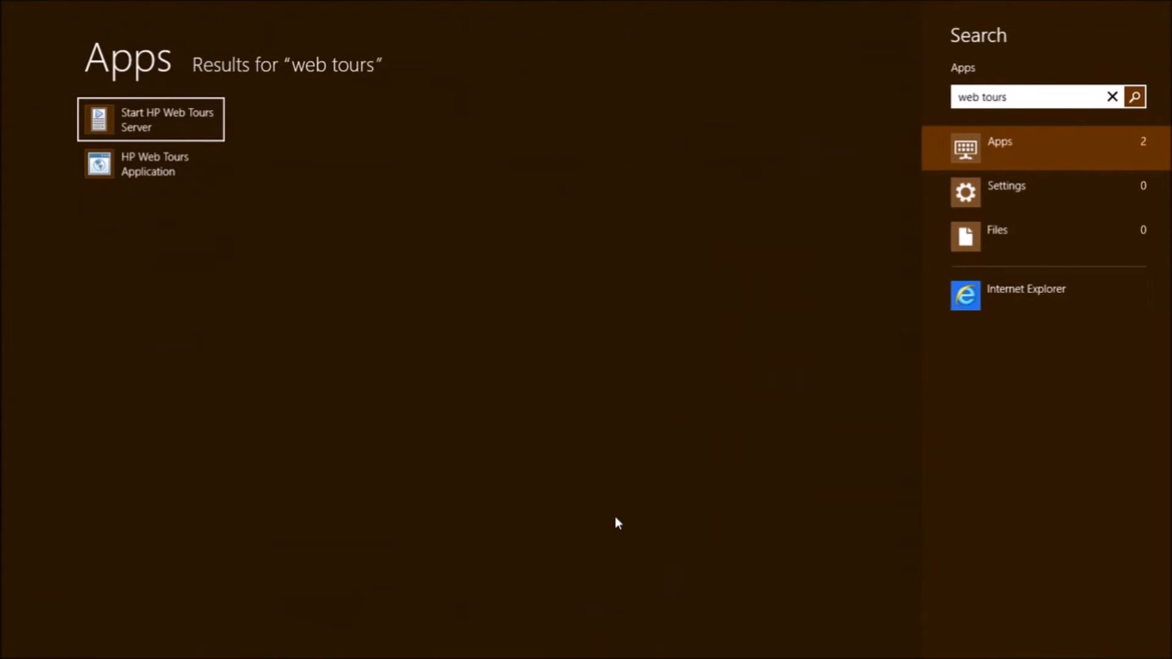
pyautogui.click(164, 120)
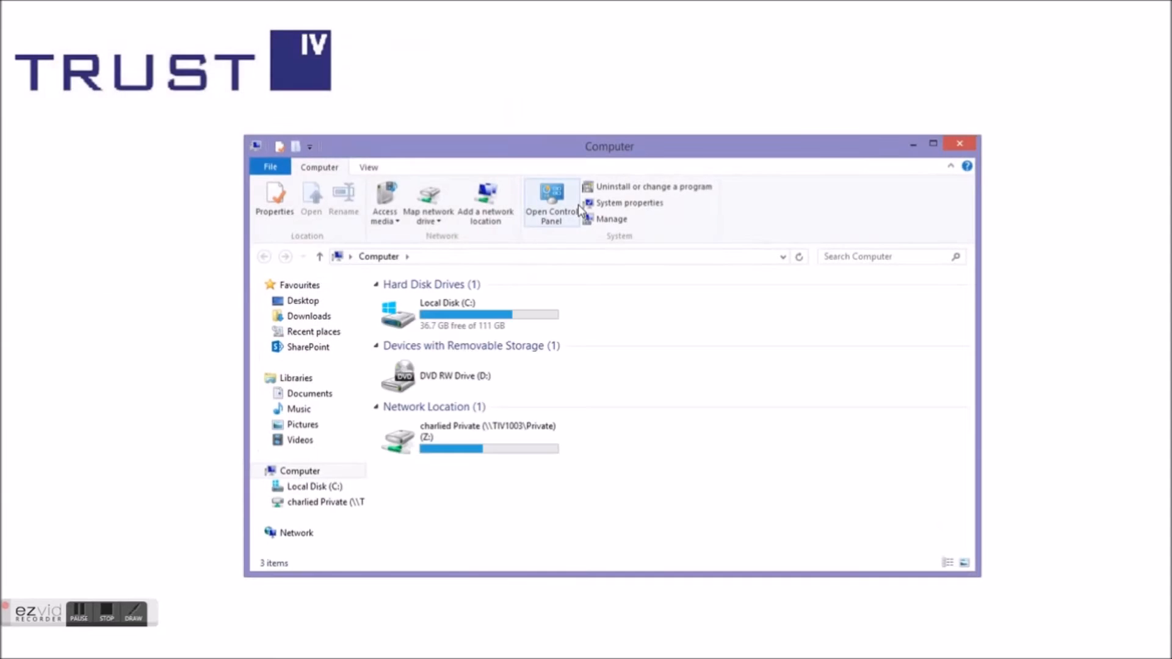
# Step: Navigate into C:\Program Files (x86)\Hp from the Computer window
pyautogui.doubleClick(444, 315)
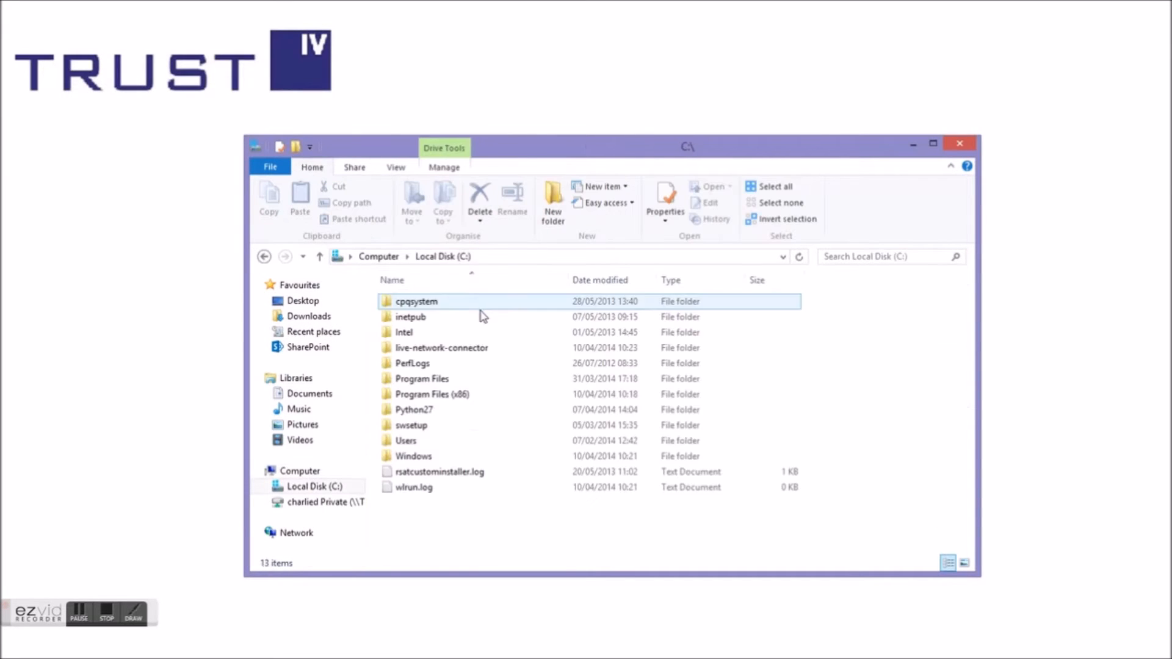
pyautogui.click(431, 394)
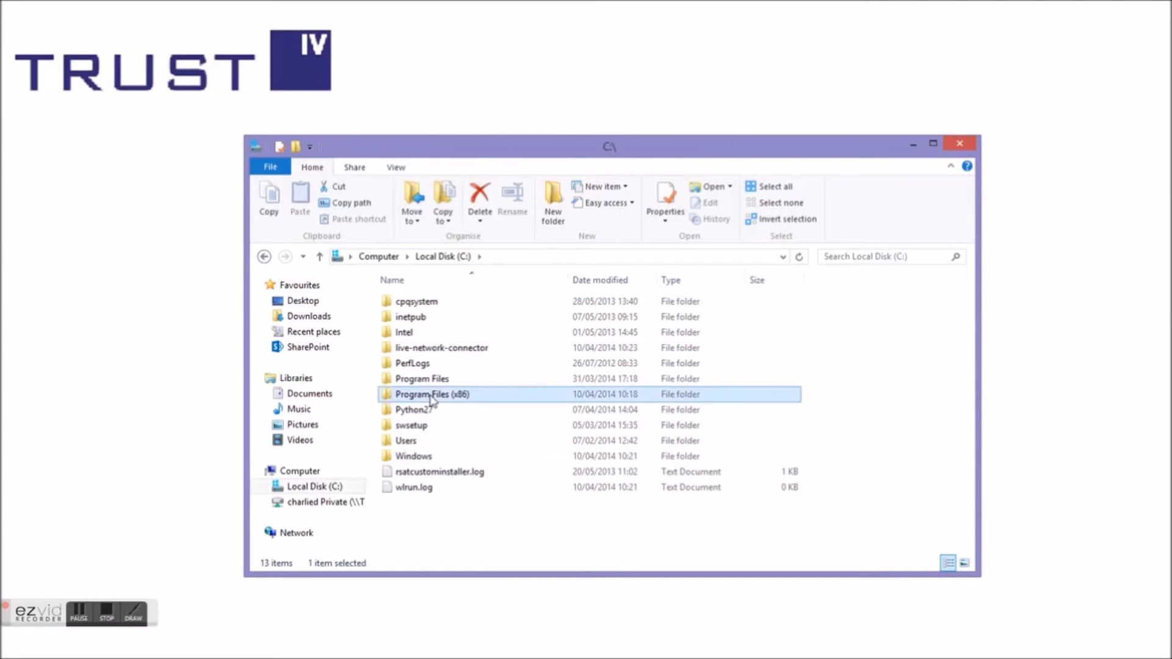
pyautogui.doubleClick(432, 394)
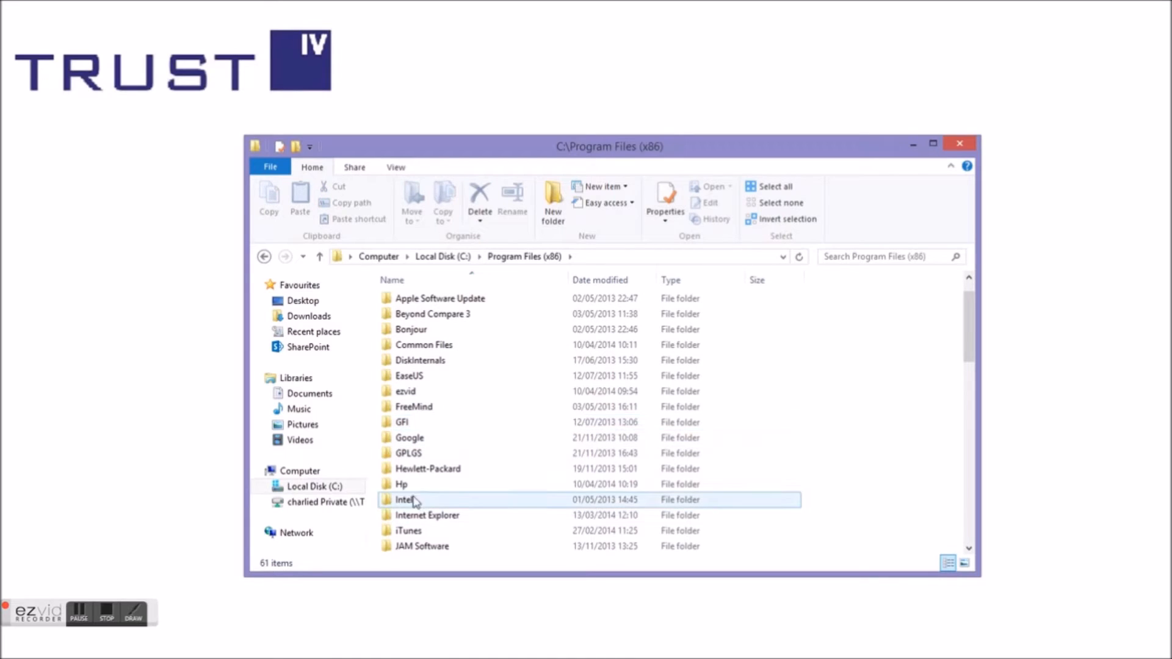
pyautogui.doubleClick(400, 484)
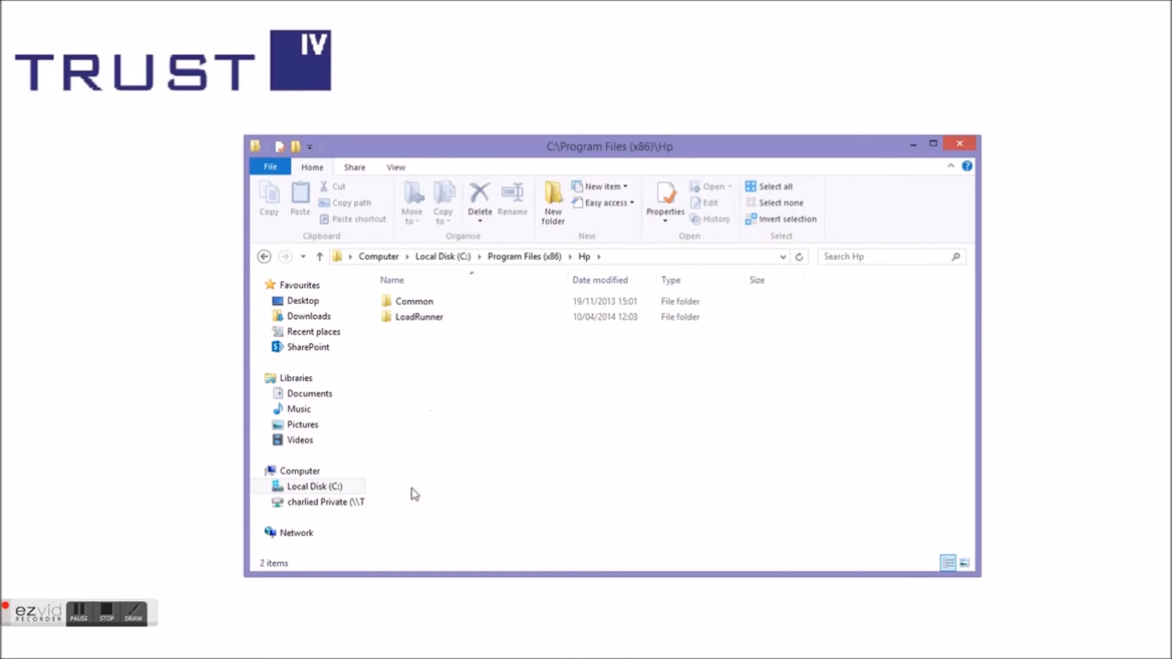
# Step: Open LoadRunner\WebTours and run StartServer.bat
pyautogui.click(420, 318)
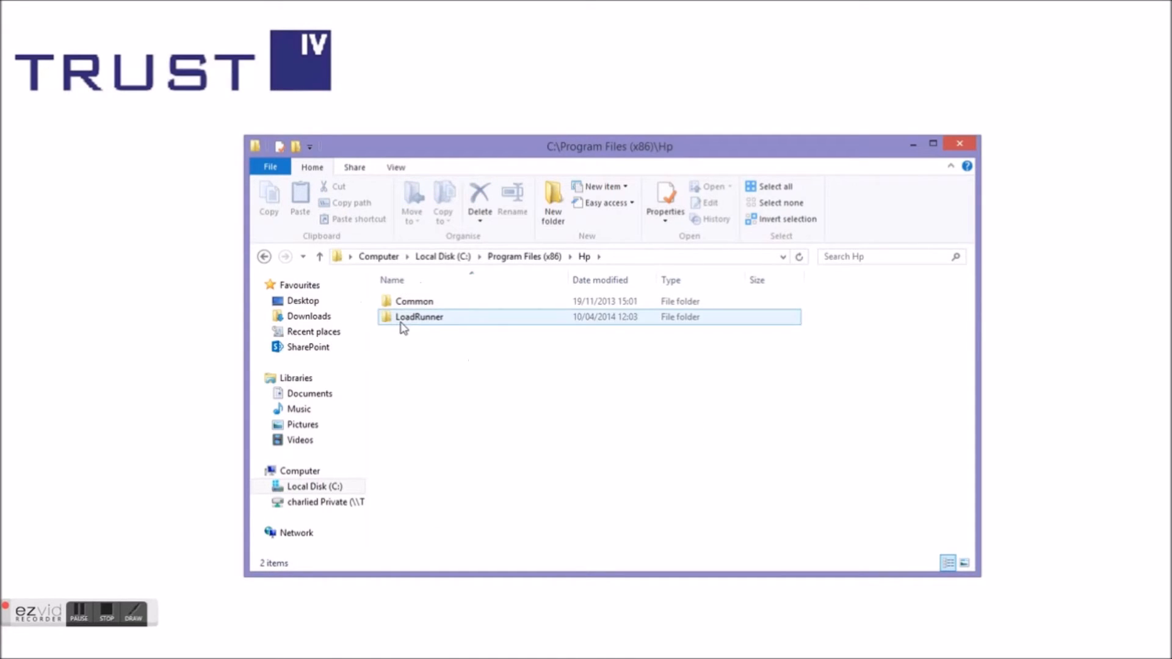
pyautogui.doubleClick(419, 317)
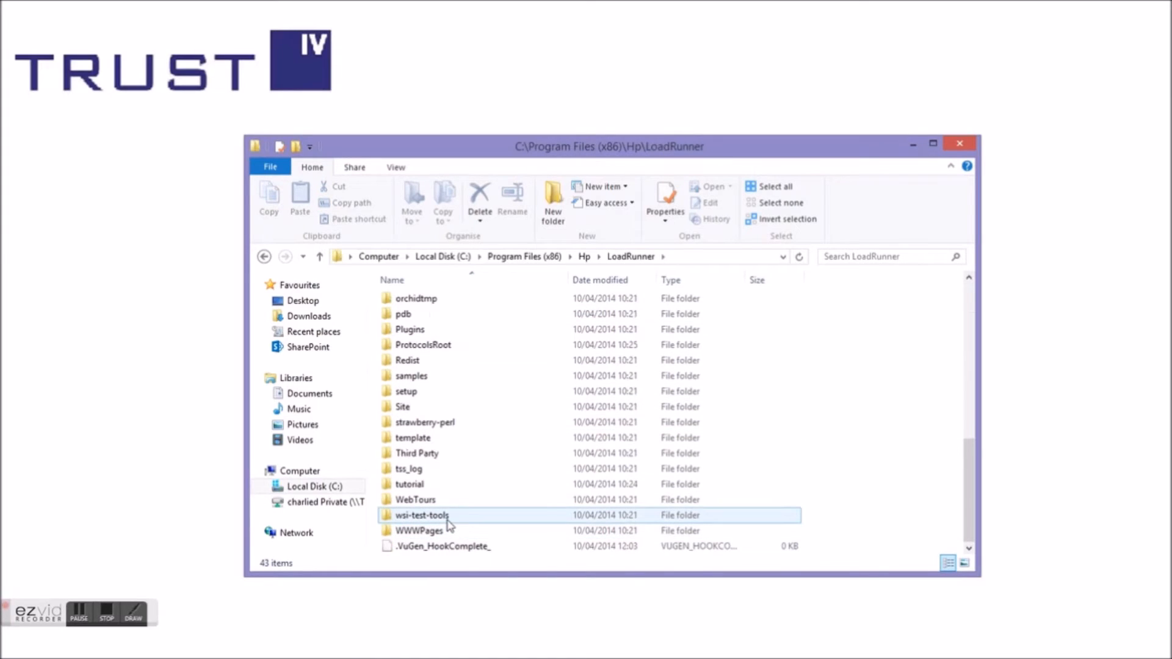
pyautogui.click(413, 500)
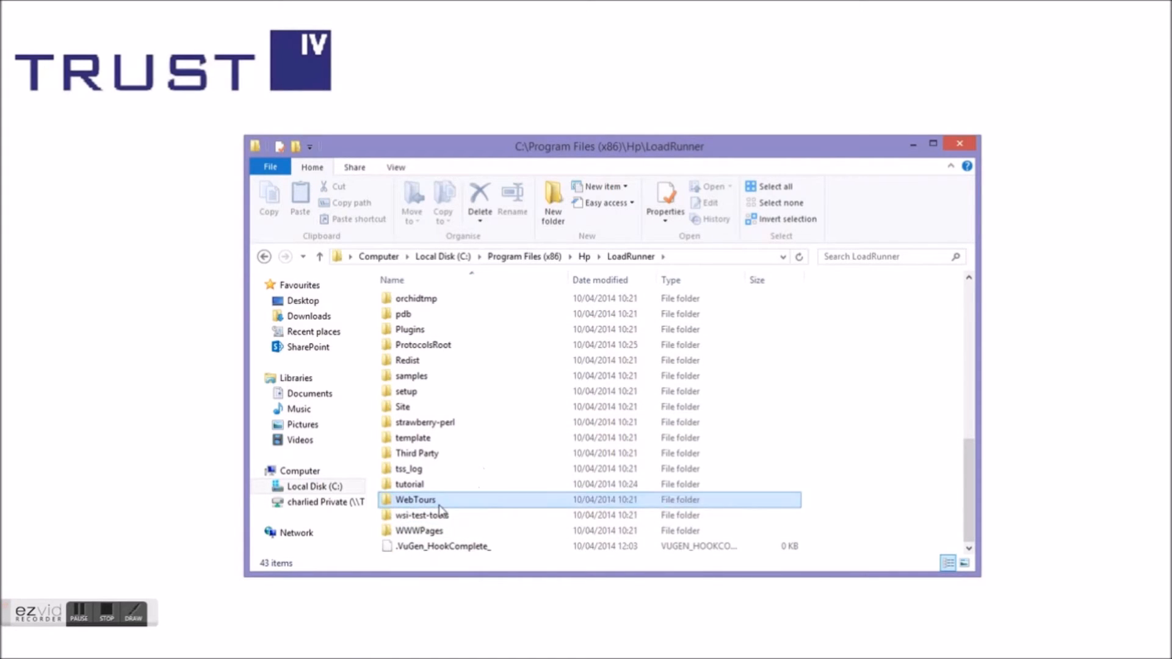
pyautogui.doubleClick(413, 501)
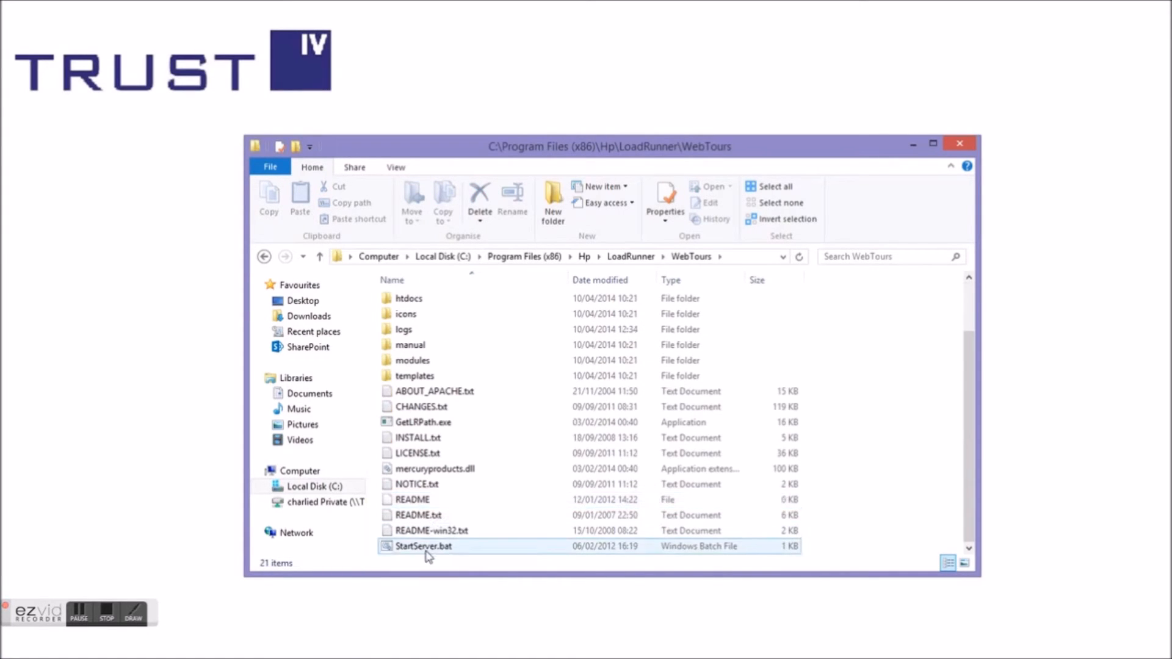
pyautogui.doubleClick(422, 546)
pyautogui.write('web')
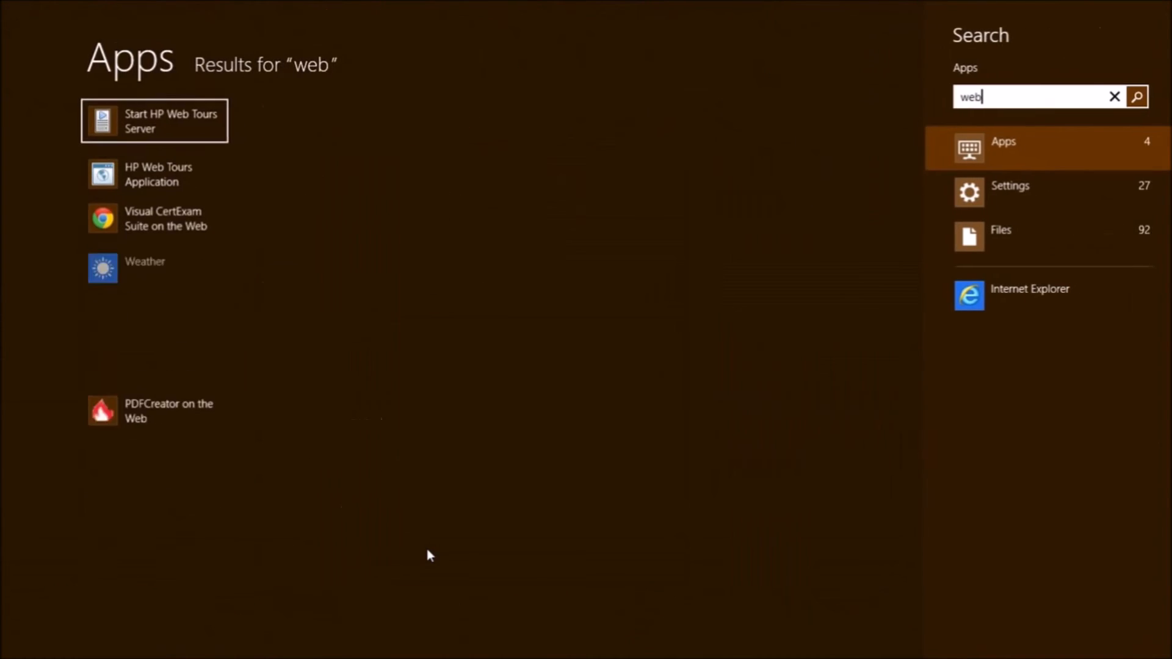
# Step: Launch Start HP Web Tours Server from the "web tours" search results
pyautogui.write('tours')
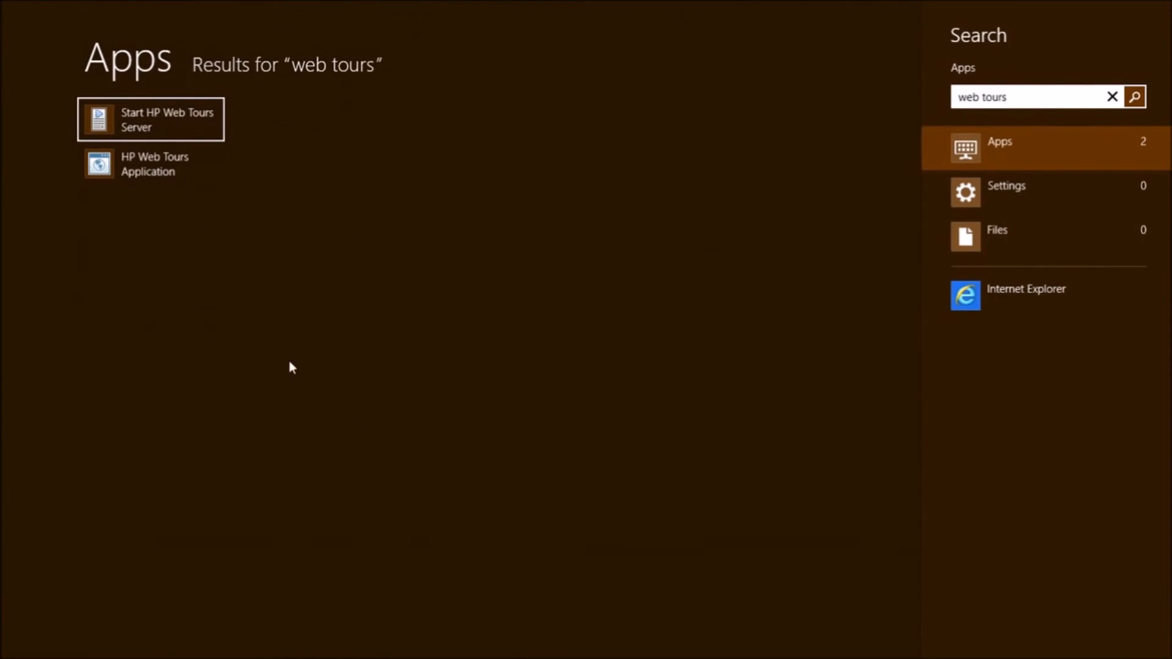
pyautogui.click(151, 119)
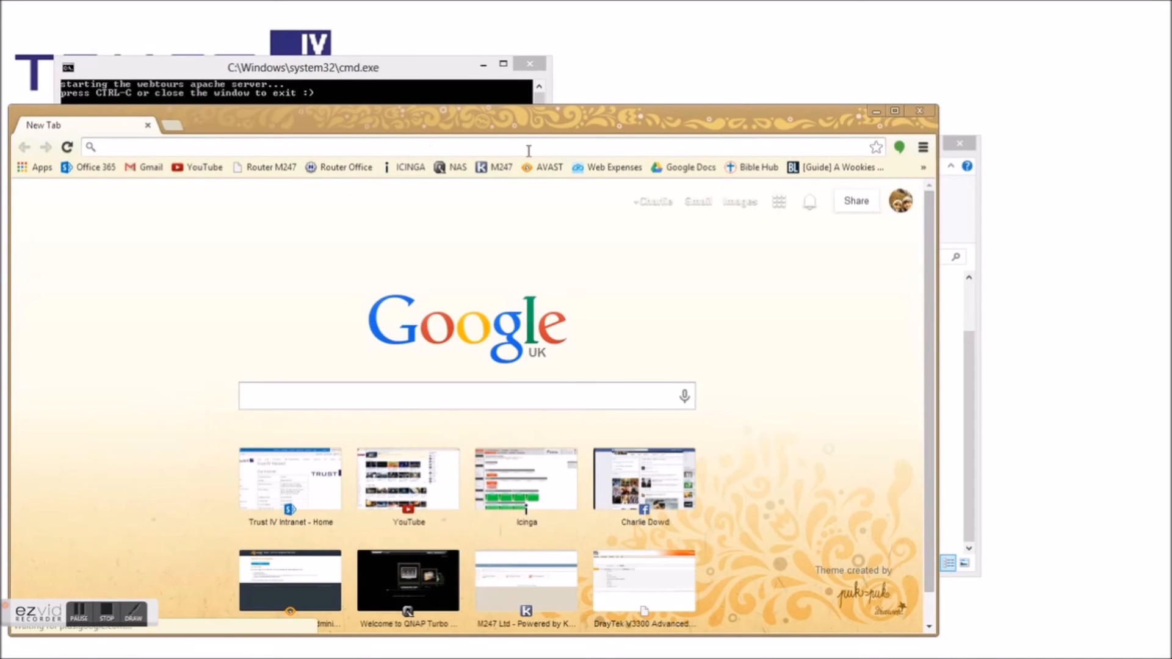
# Step: Enter localhost:1080 in Chrome's address bar while the server runs
pyautogui.write('localhost:1080')
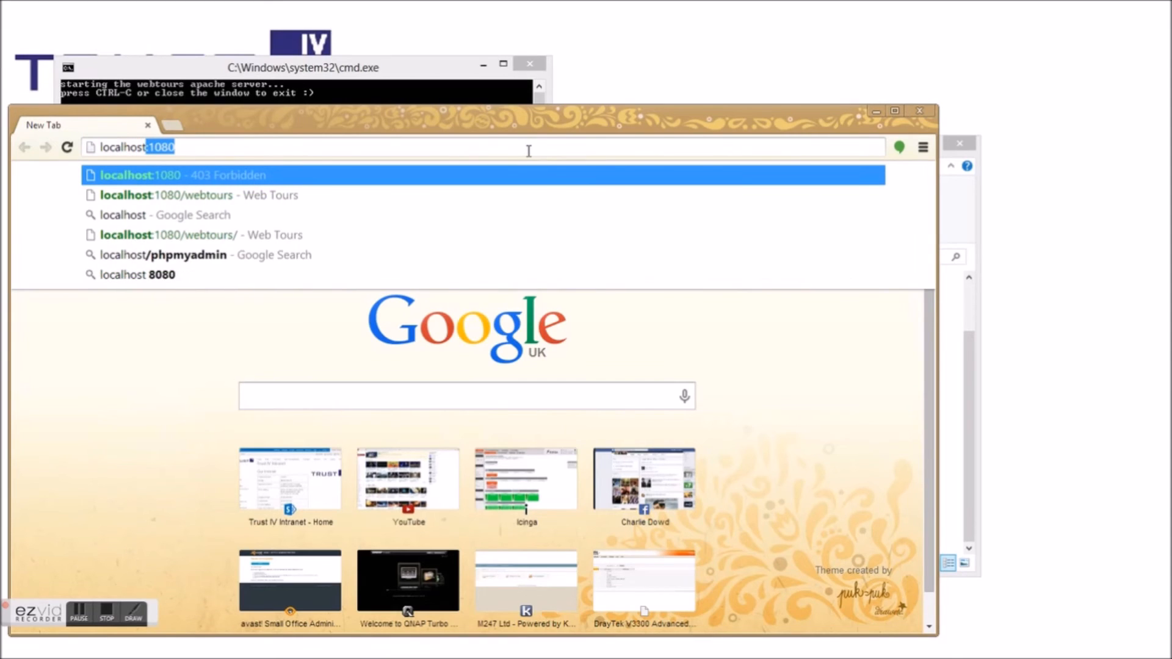